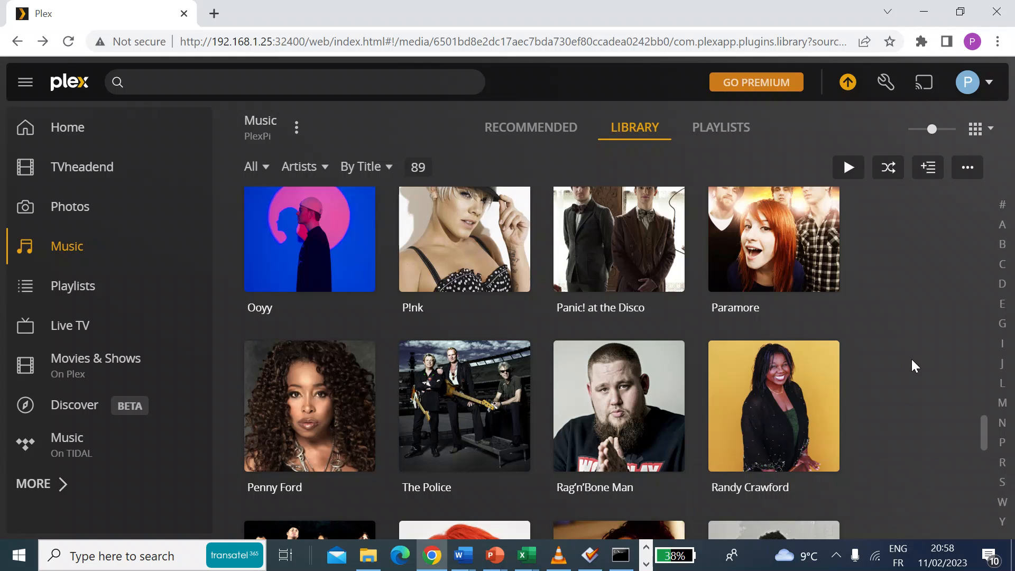
pyautogui.moveTo(653, 89)
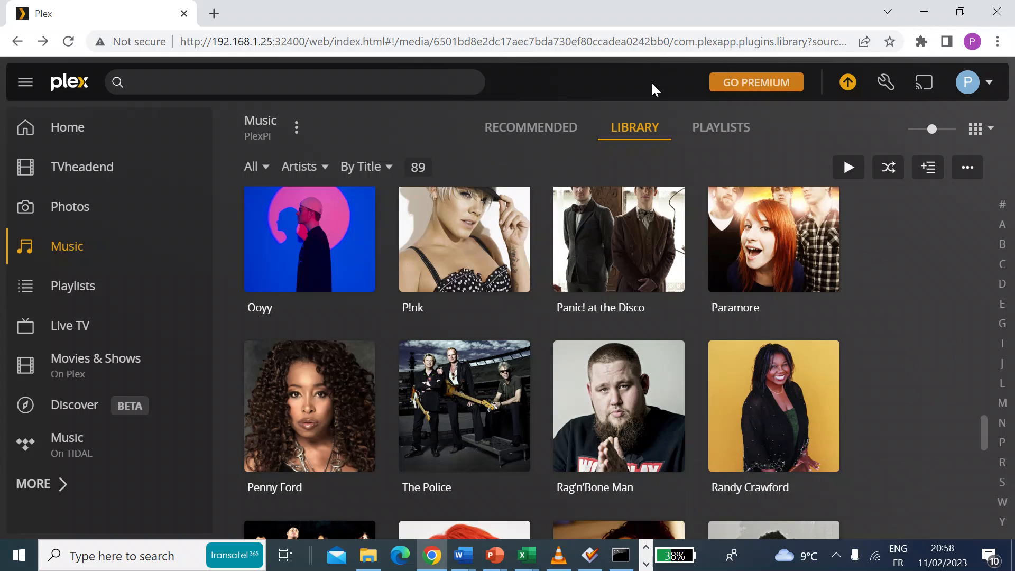
pyautogui.moveTo(596, 89)
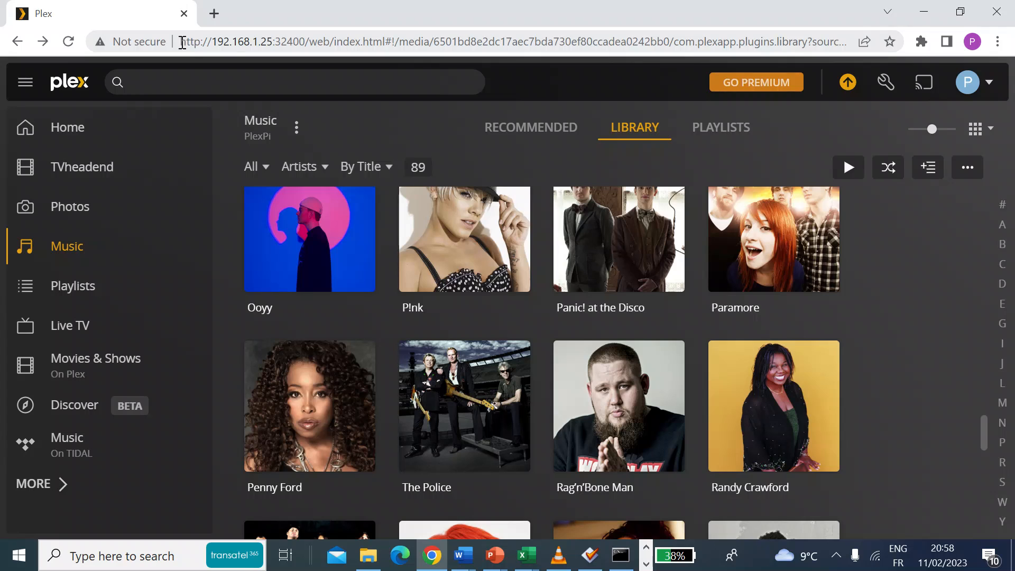
# Step: Show the Server Update Available details and select the new version number 1.30.2.6563
pyautogui.doubleClick(240, 42)
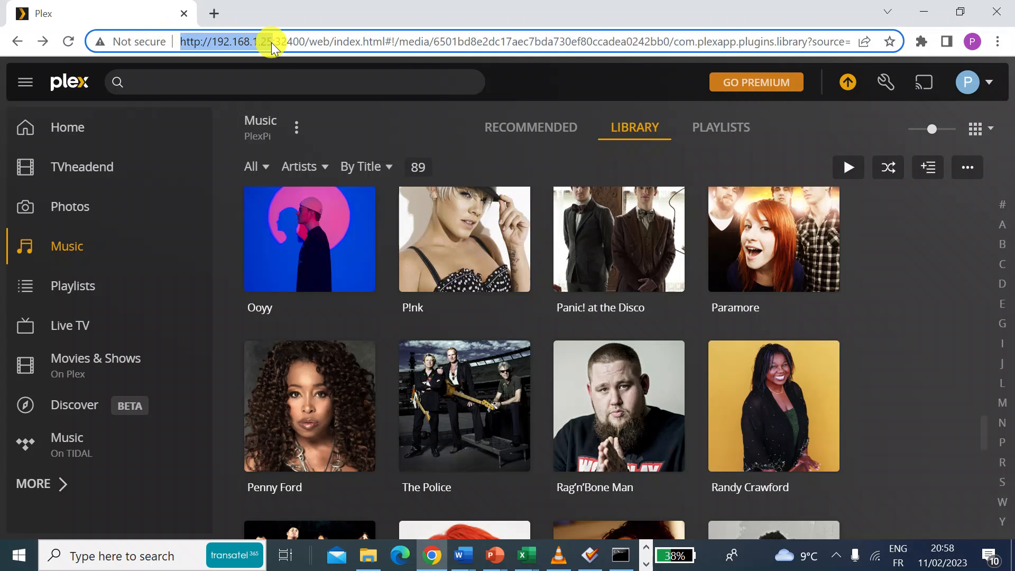
pyautogui.moveTo(846, 82)
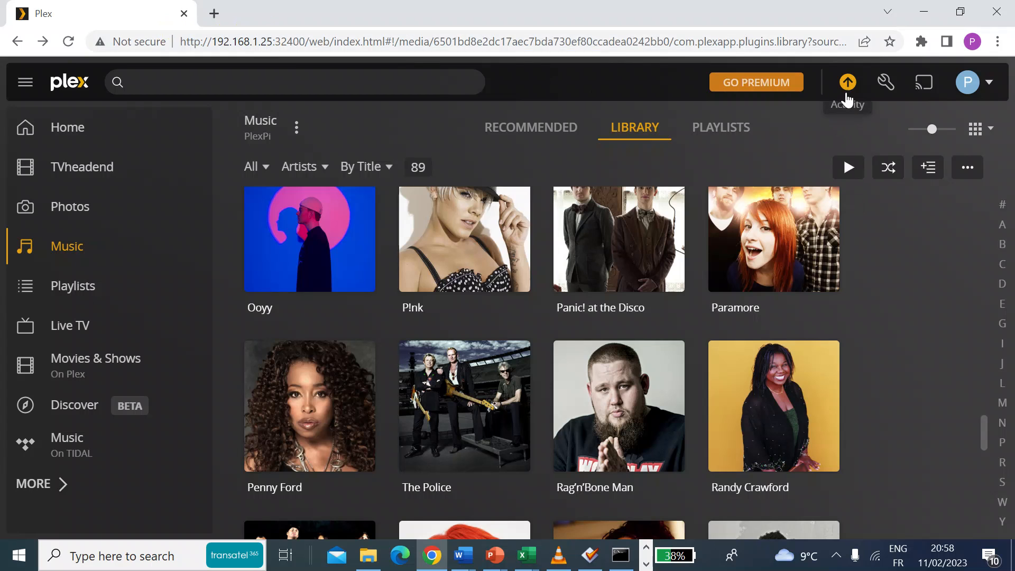
pyautogui.click(847, 83)
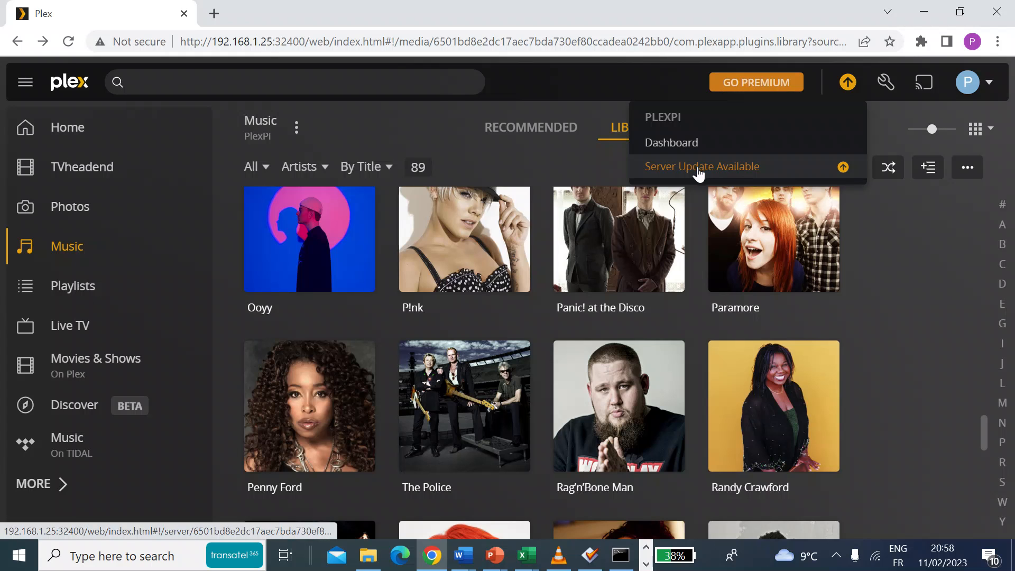
pyautogui.click(701, 166)
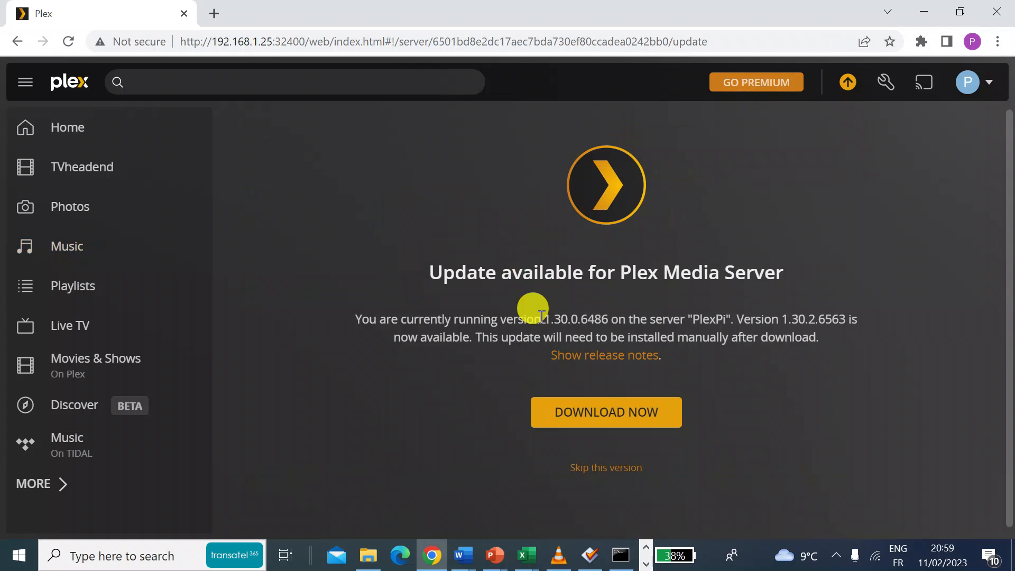
pyautogui.moveTo(530, 320); pyautogui.dragTo(848, 320)
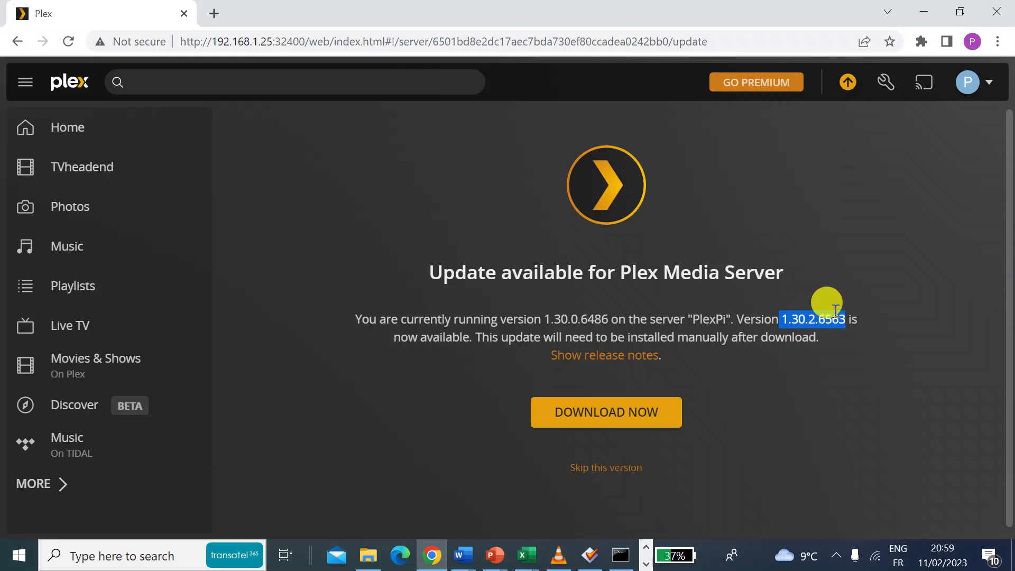
pyautogui.click(18, 42)
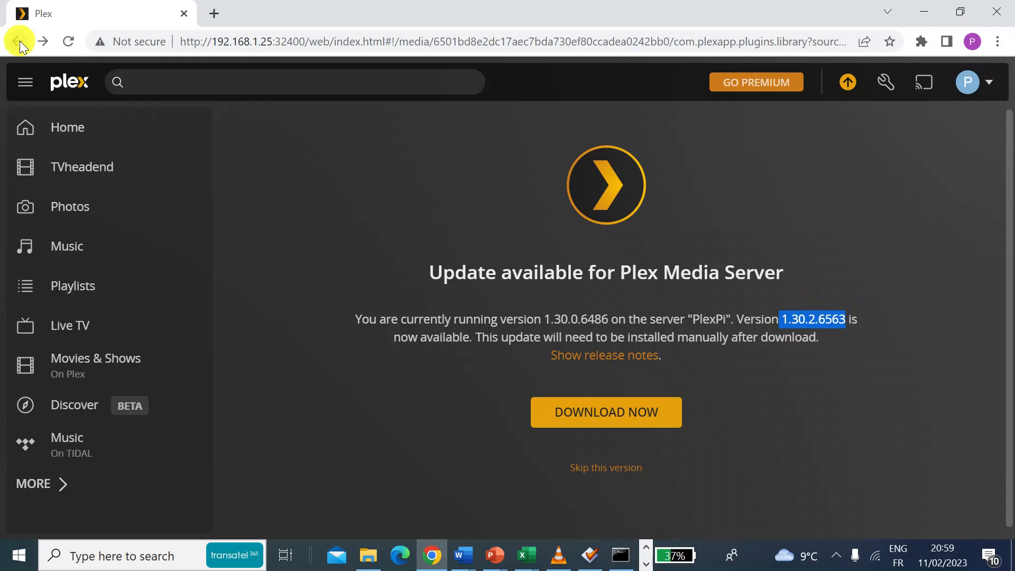
# Step: Go back in the browser to the PlexPi Music library of artists
pyautogui.click(18, 41)
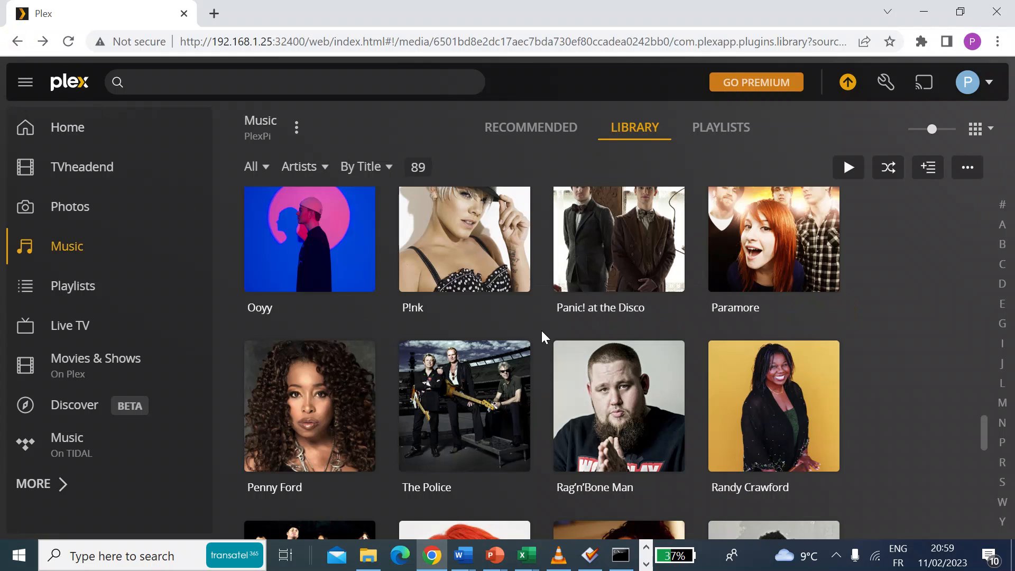
pyautogui.moveTo(550, 337)
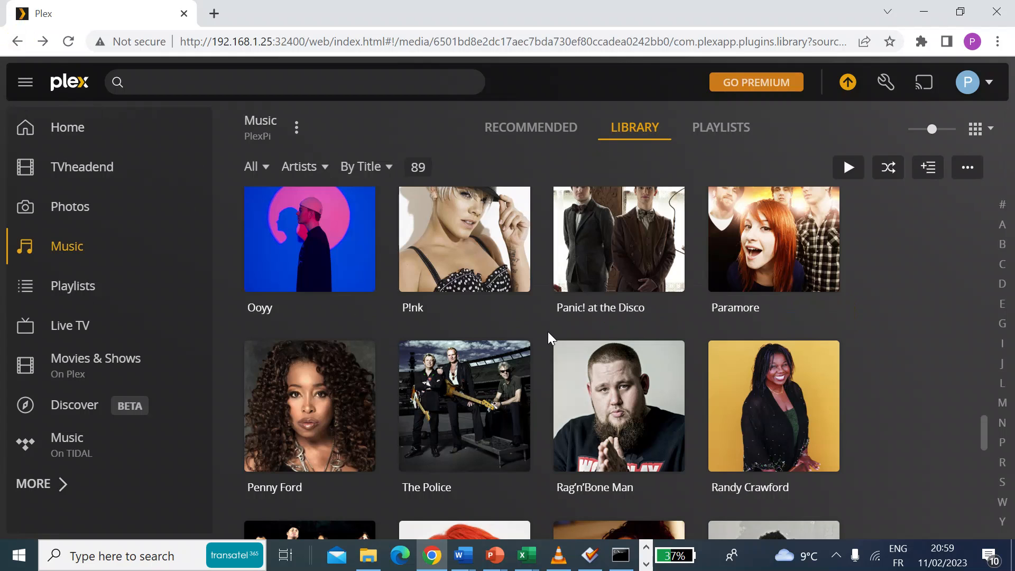
pyautogui.moveTo(905, 327)
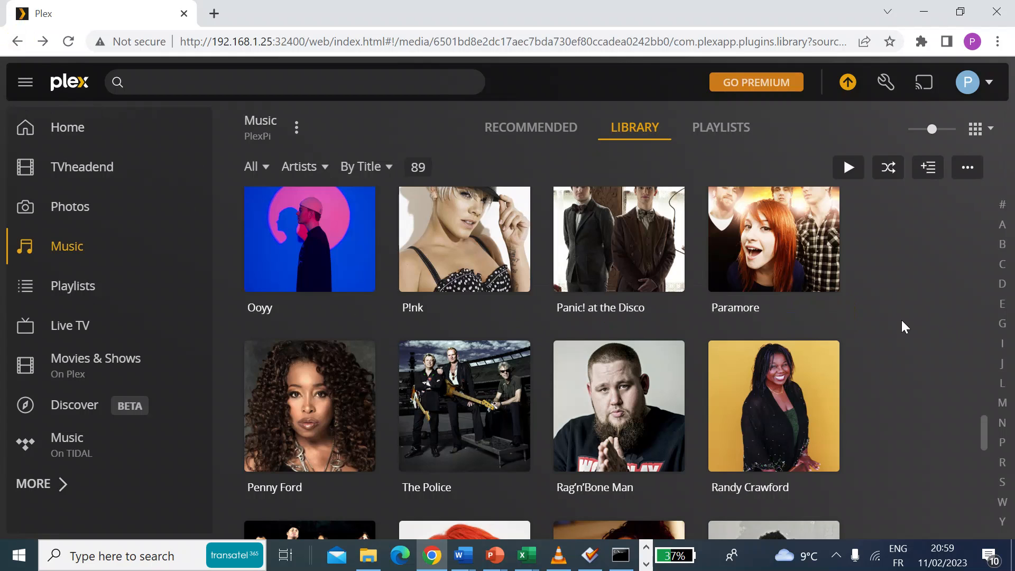
pyautogui.moveTo(901, 325)
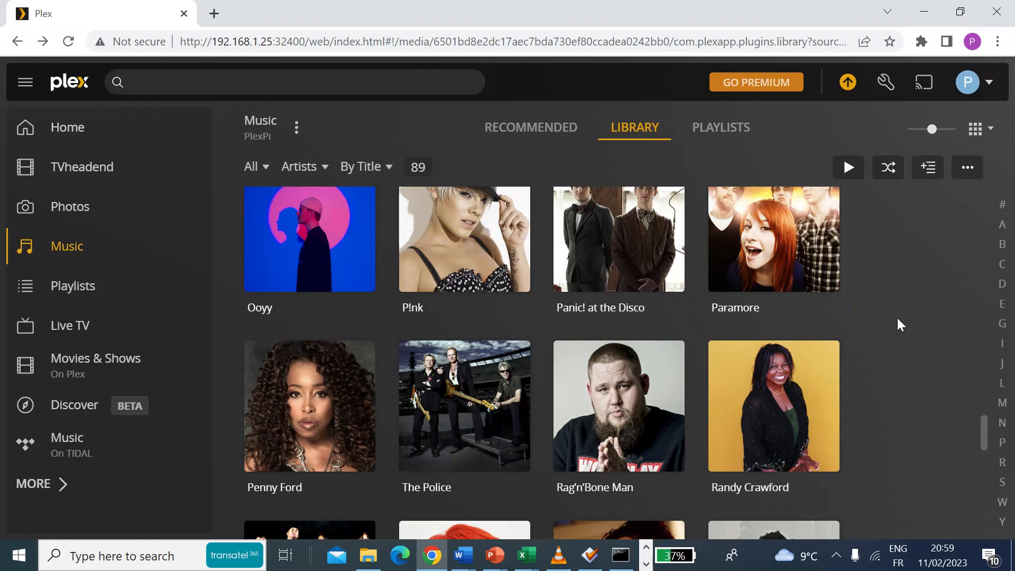
pyautogui.moveTo(628, 553)
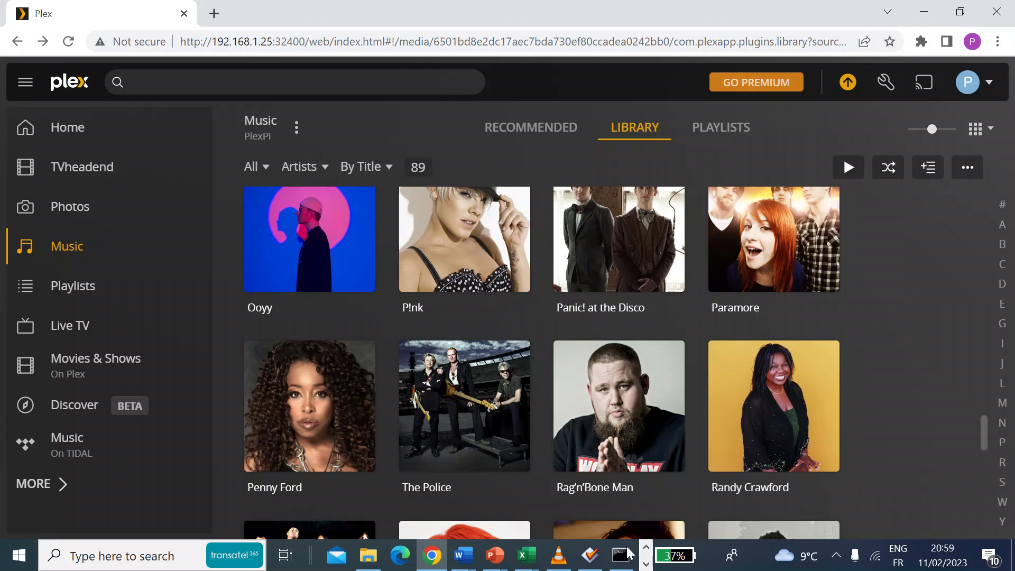
pyautogui.click(620, 555)
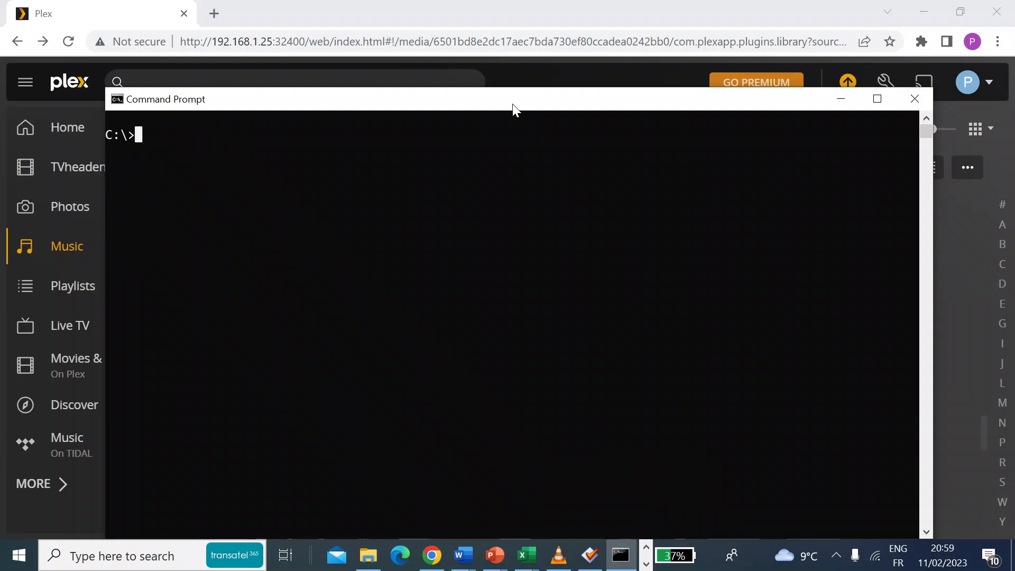
pyautogui.write('ssh pi@192.168.1.25')
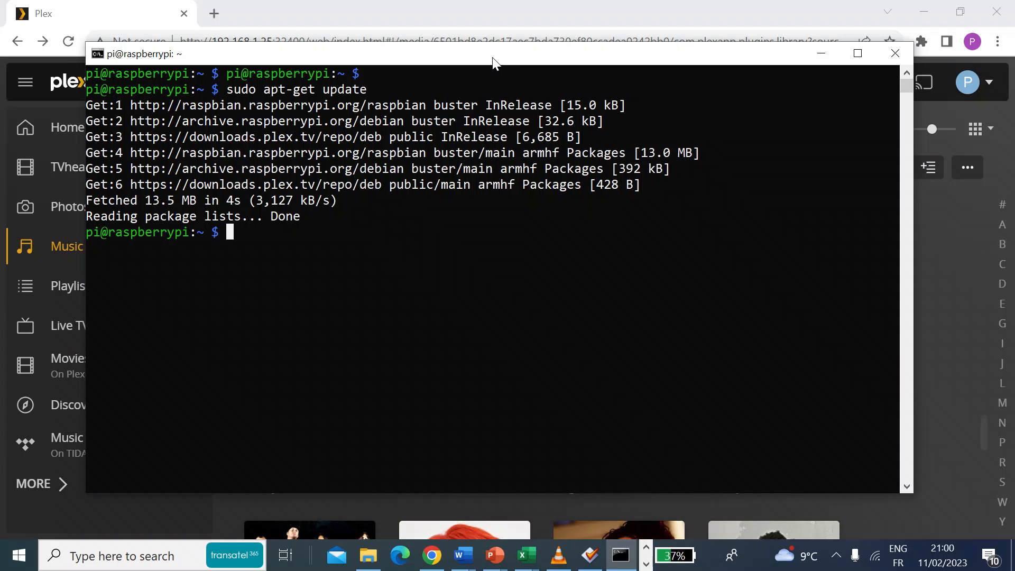
# Step: Run sudo apt-get upgrade and answer y so Plex Media Server 1.30.2.6563 installs
pyautogui.write('sudo a')
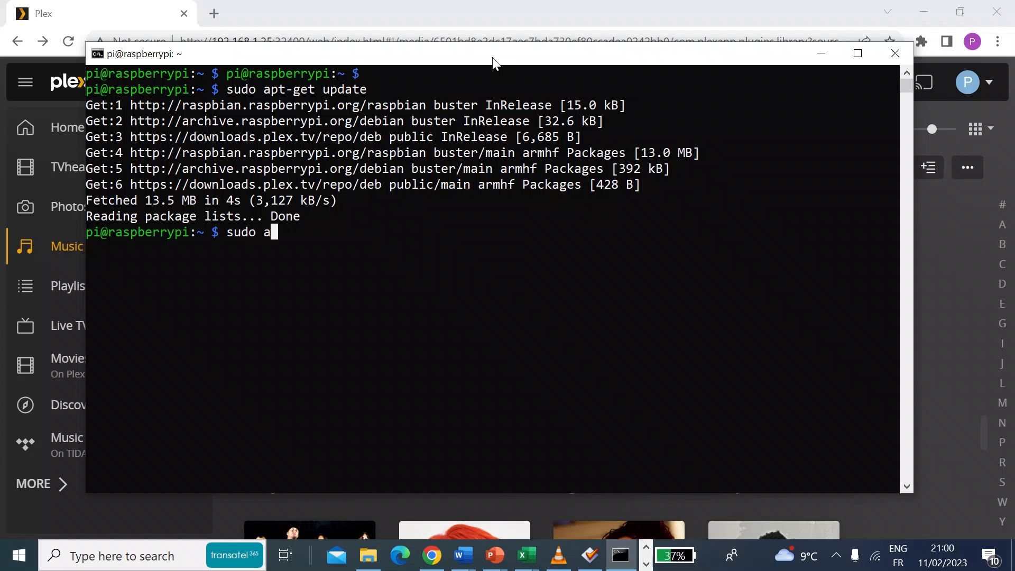
pyautogui.write('pt-ge')
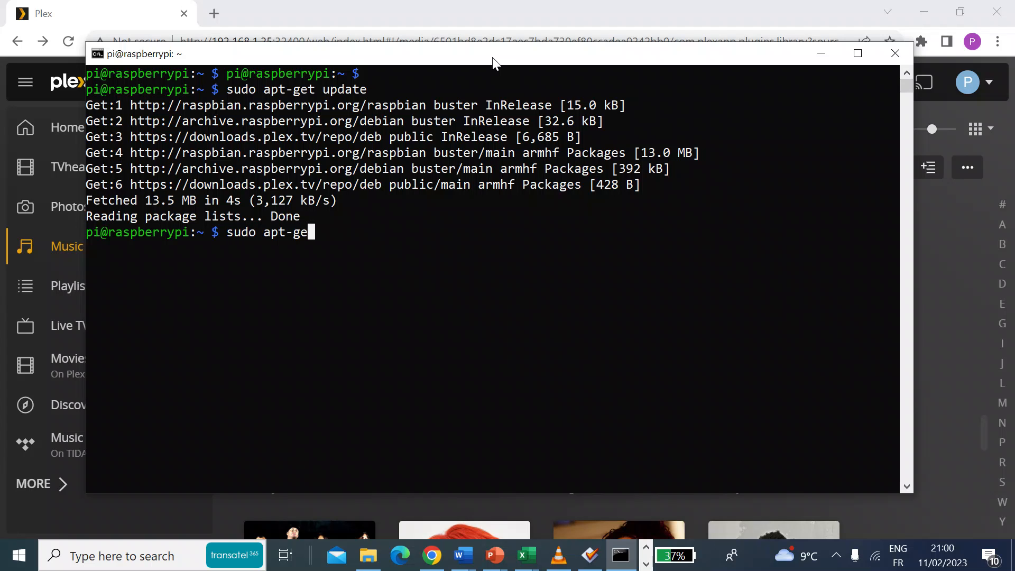
pyautogui.write('t')
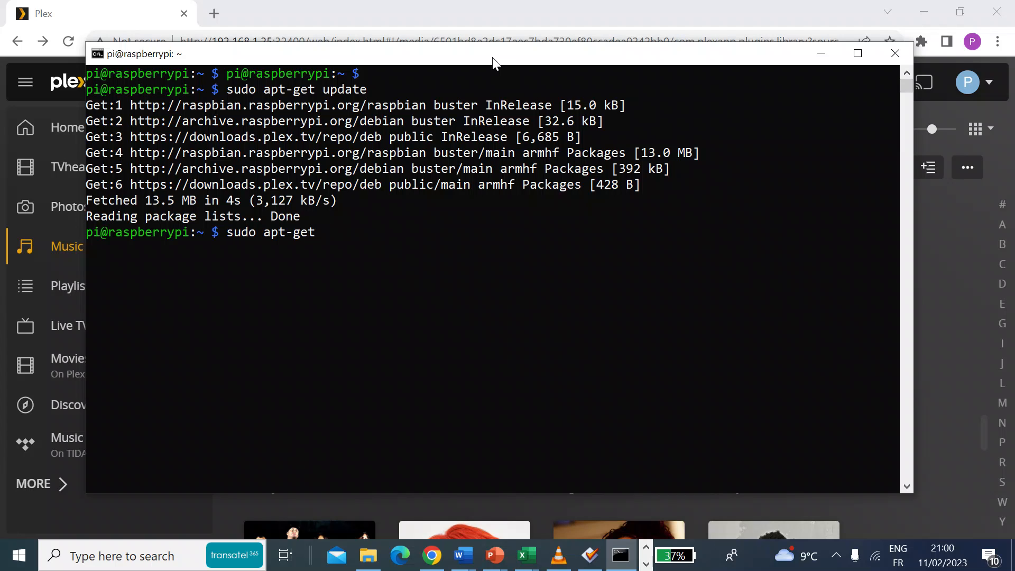
pyautogui.write('upgrade')
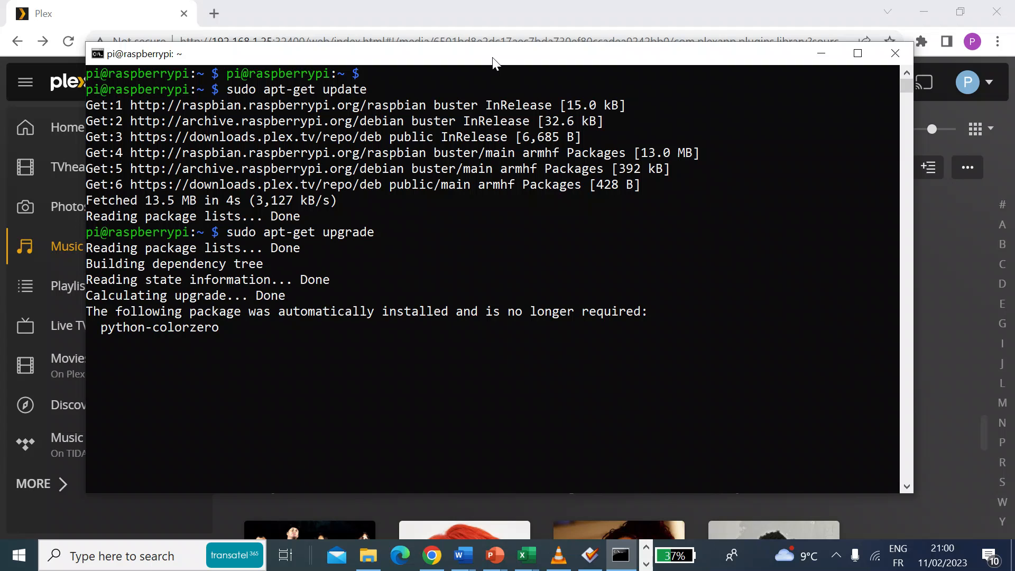
pyautogui.write('you want to continue? [Y/n] y')
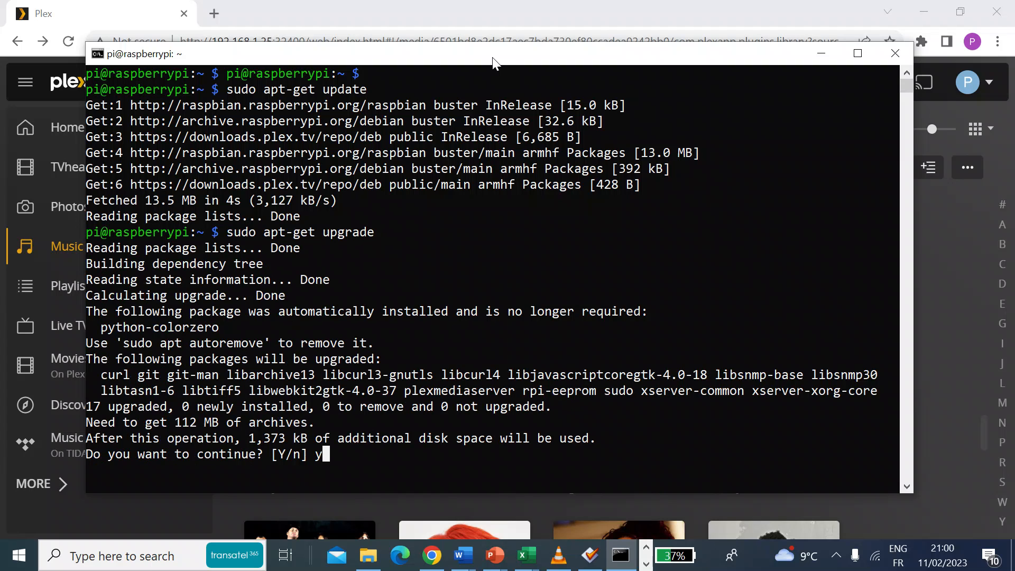
pyautogui.press('enter')
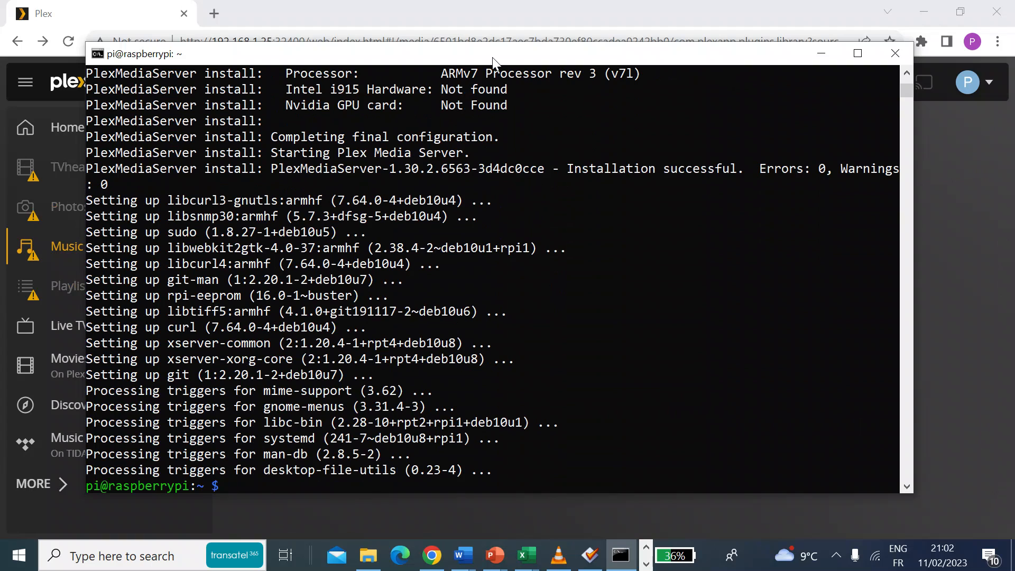
# Step: Run sudo reboot on the Pi and switch back to the Plex web page in Chrome
pyautogui.write('sudo reboot')
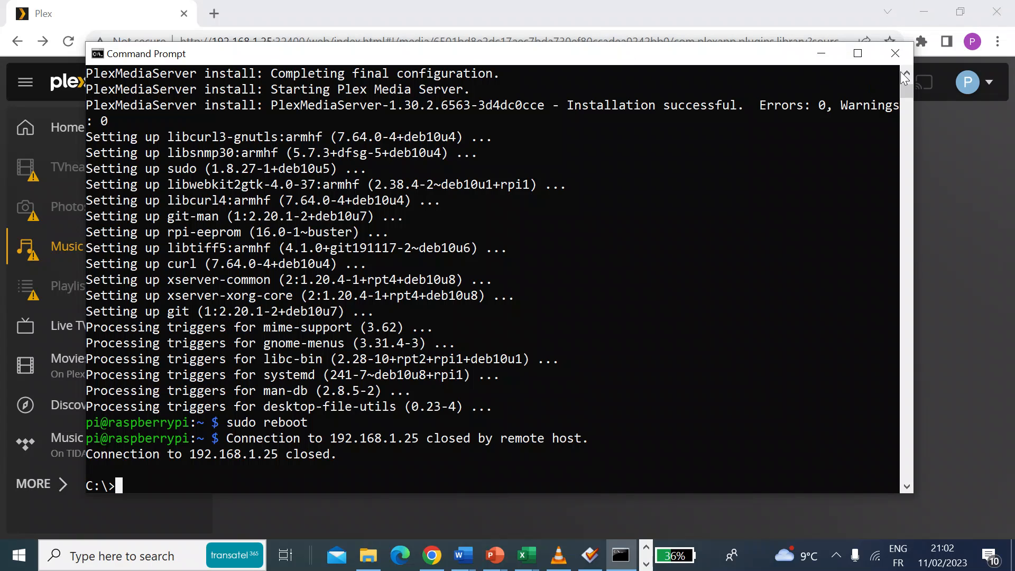
pyautogui.click(896, 53)
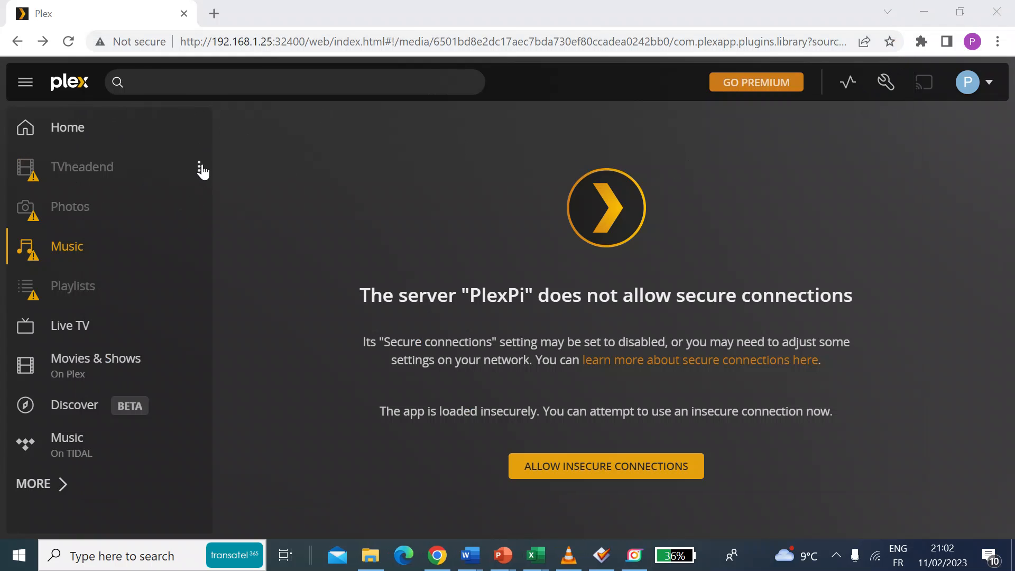
pyautogui.moveTo(291, 200)
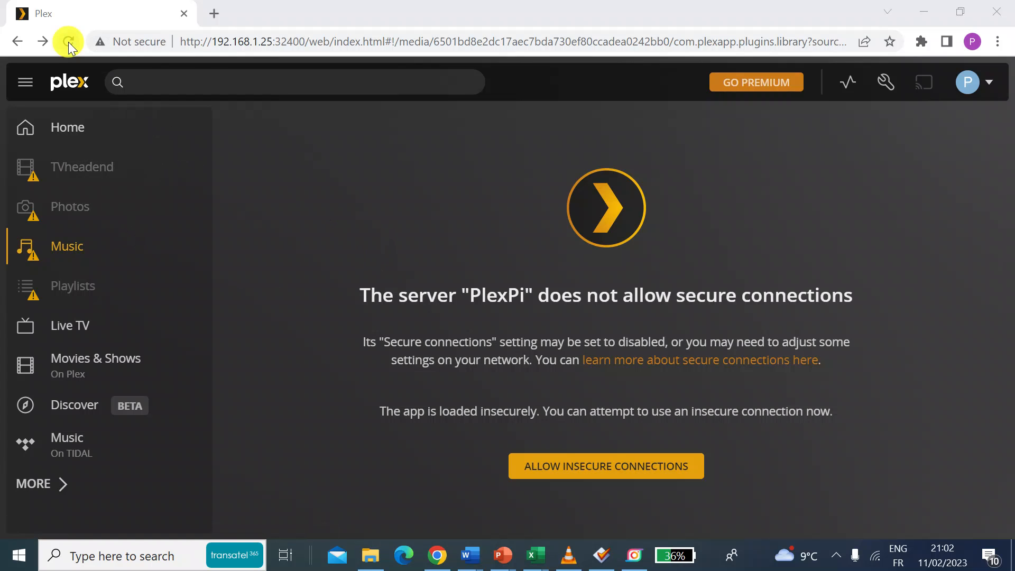
# Step: Reload the Plex page so it reconnects to PlexPi and shows the Home screen
pyautogui.click(68, 42)
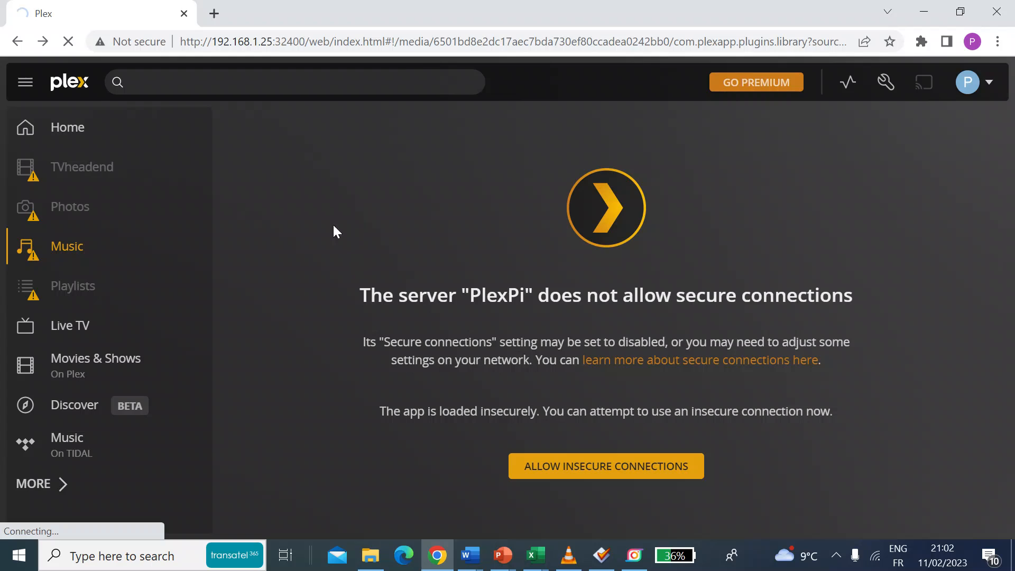
pyautogui.click(605, 465)
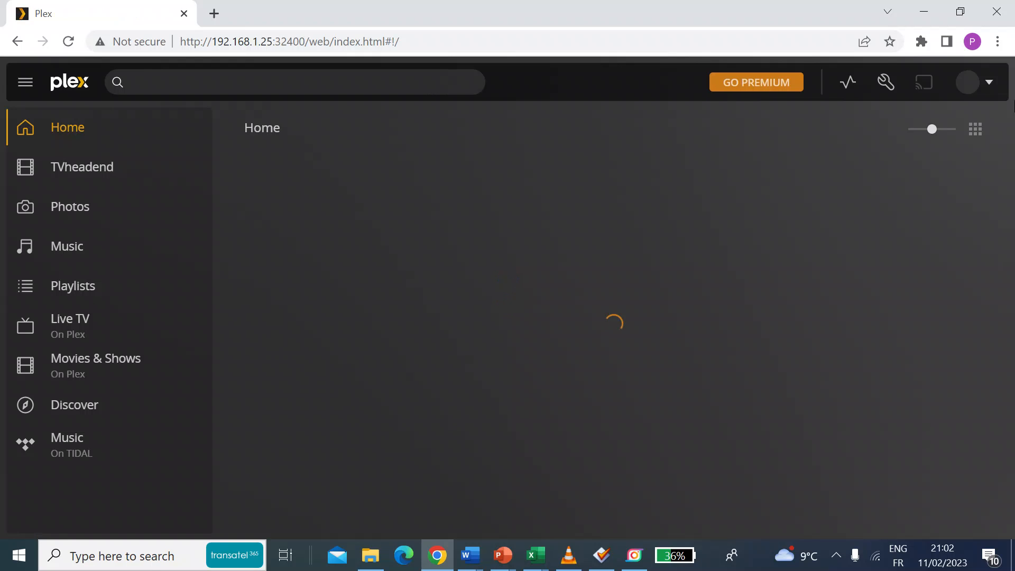